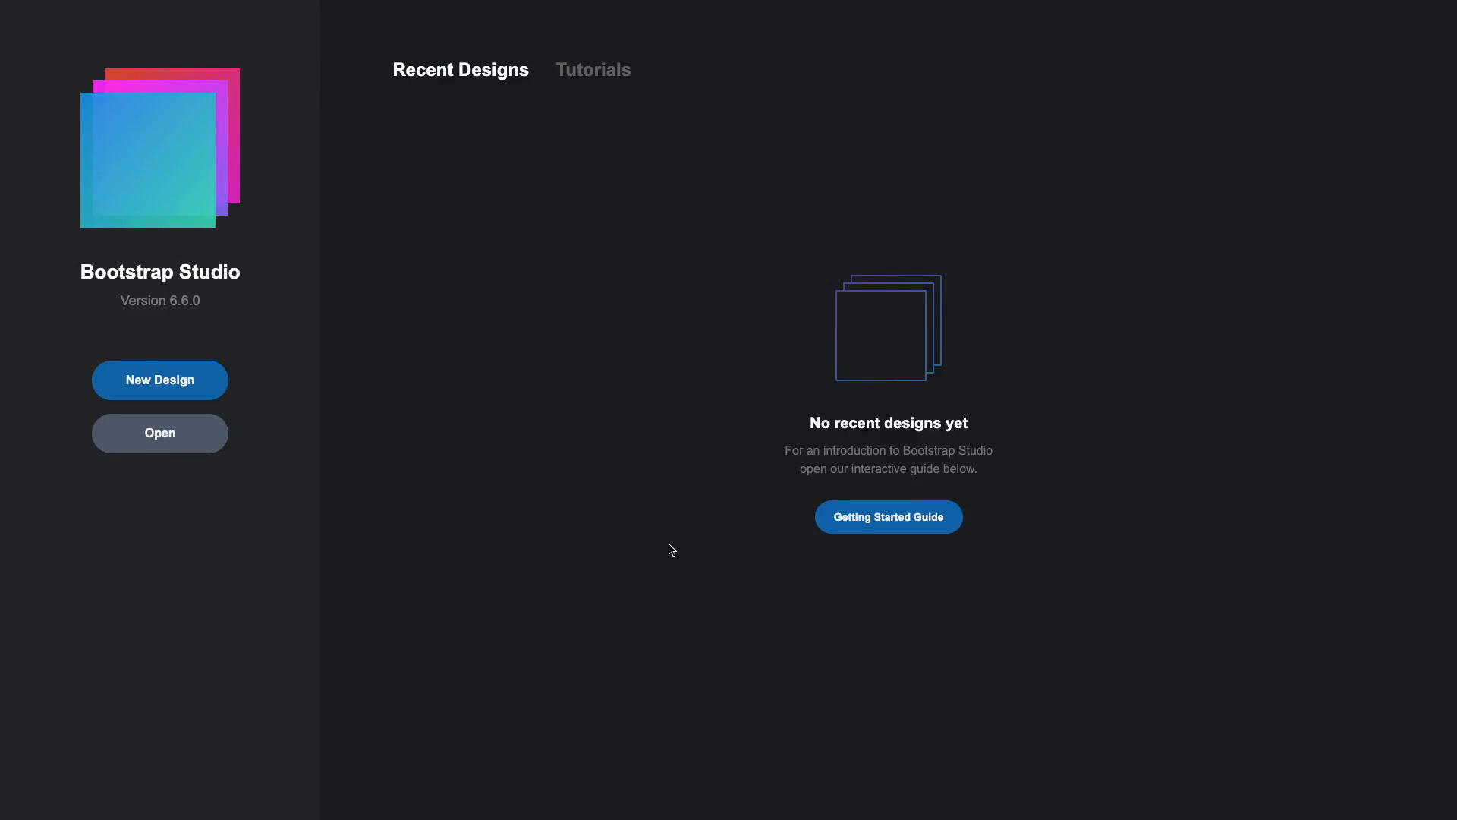
Create a custom template from the Portfolio.bsdesign file, offered as the Portfolio Dark starter.
click(160, 379)
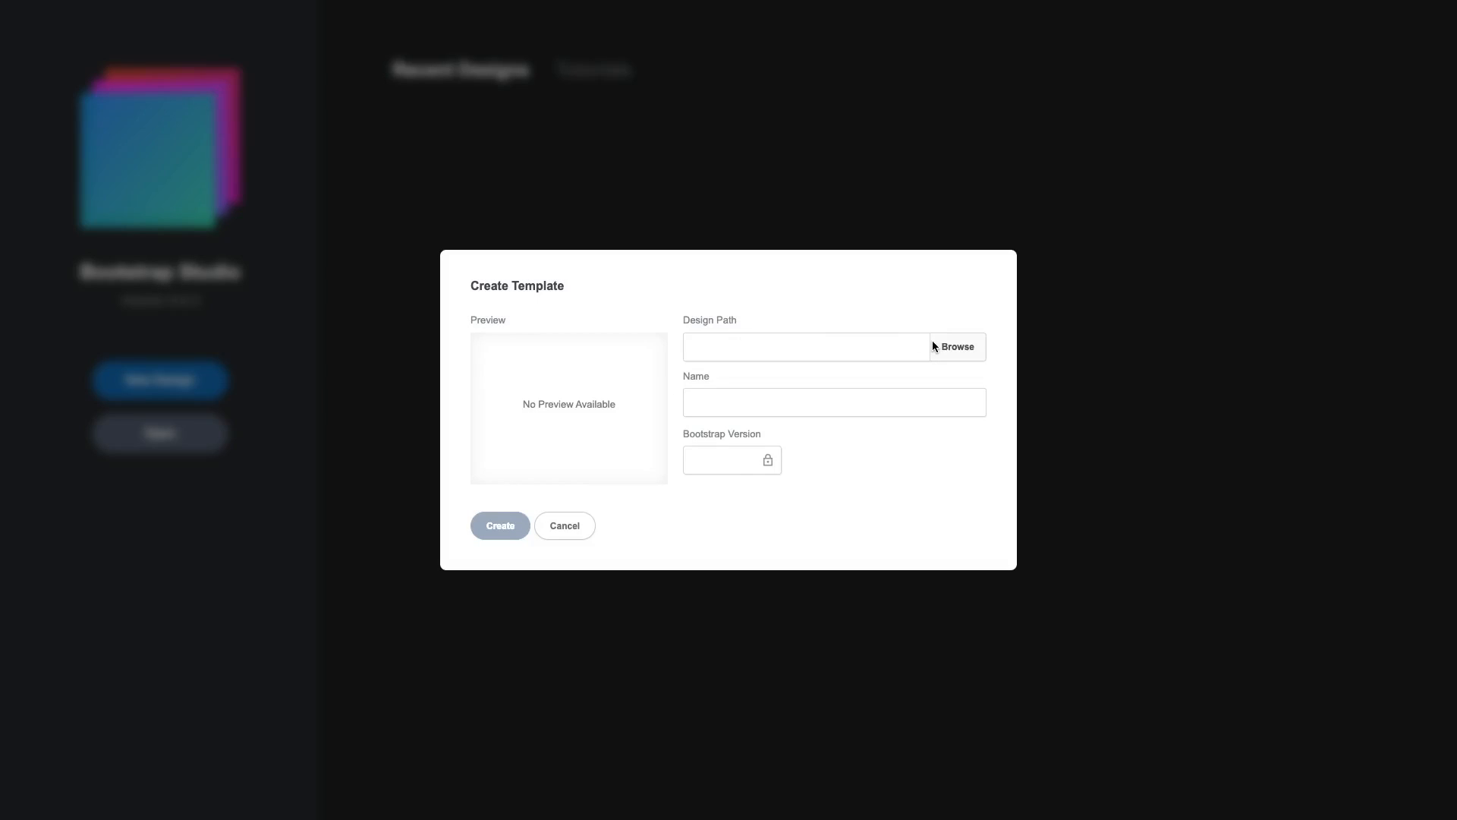
click(956, 346)
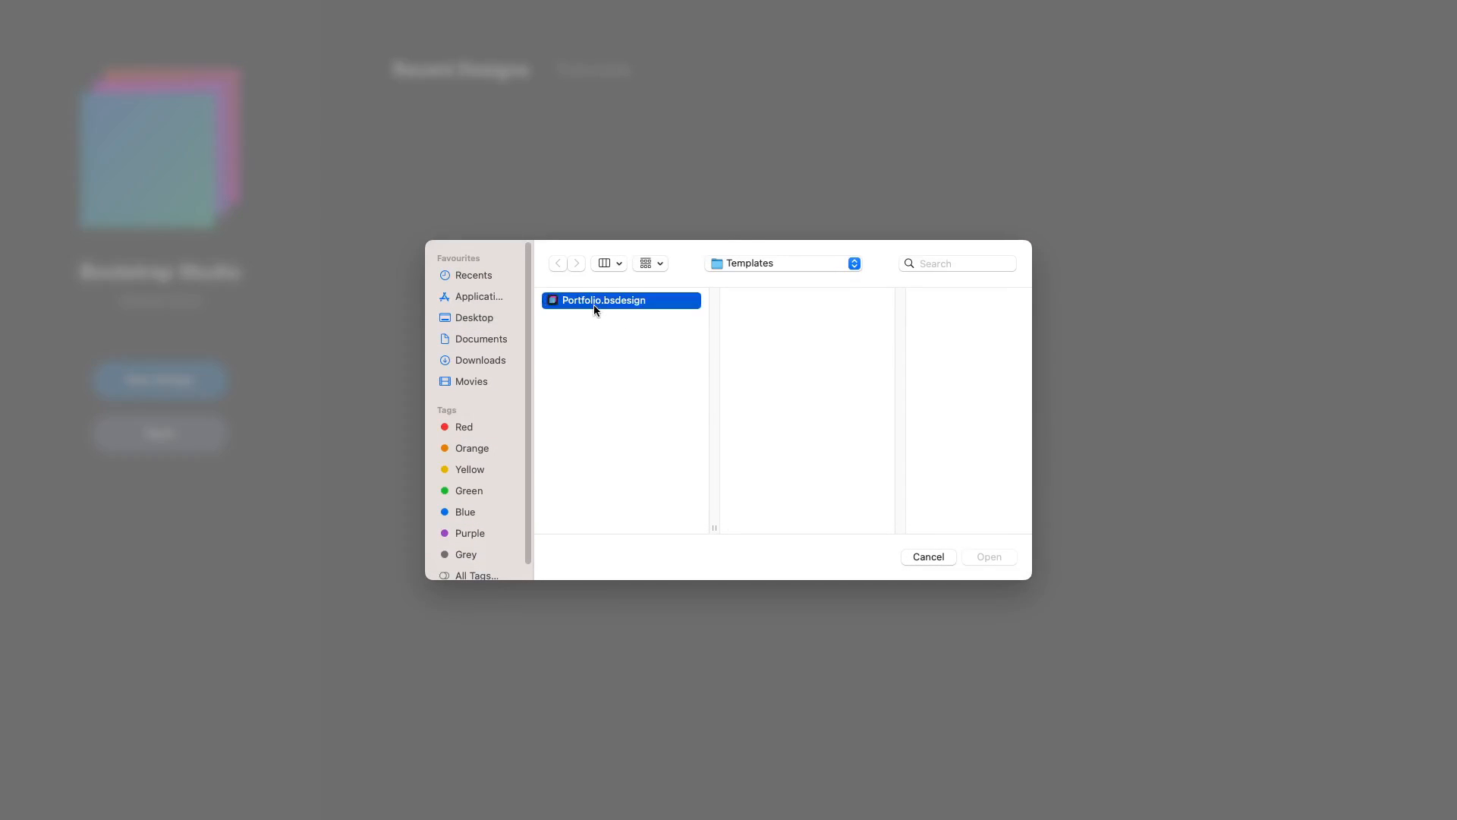
click(987, 555)
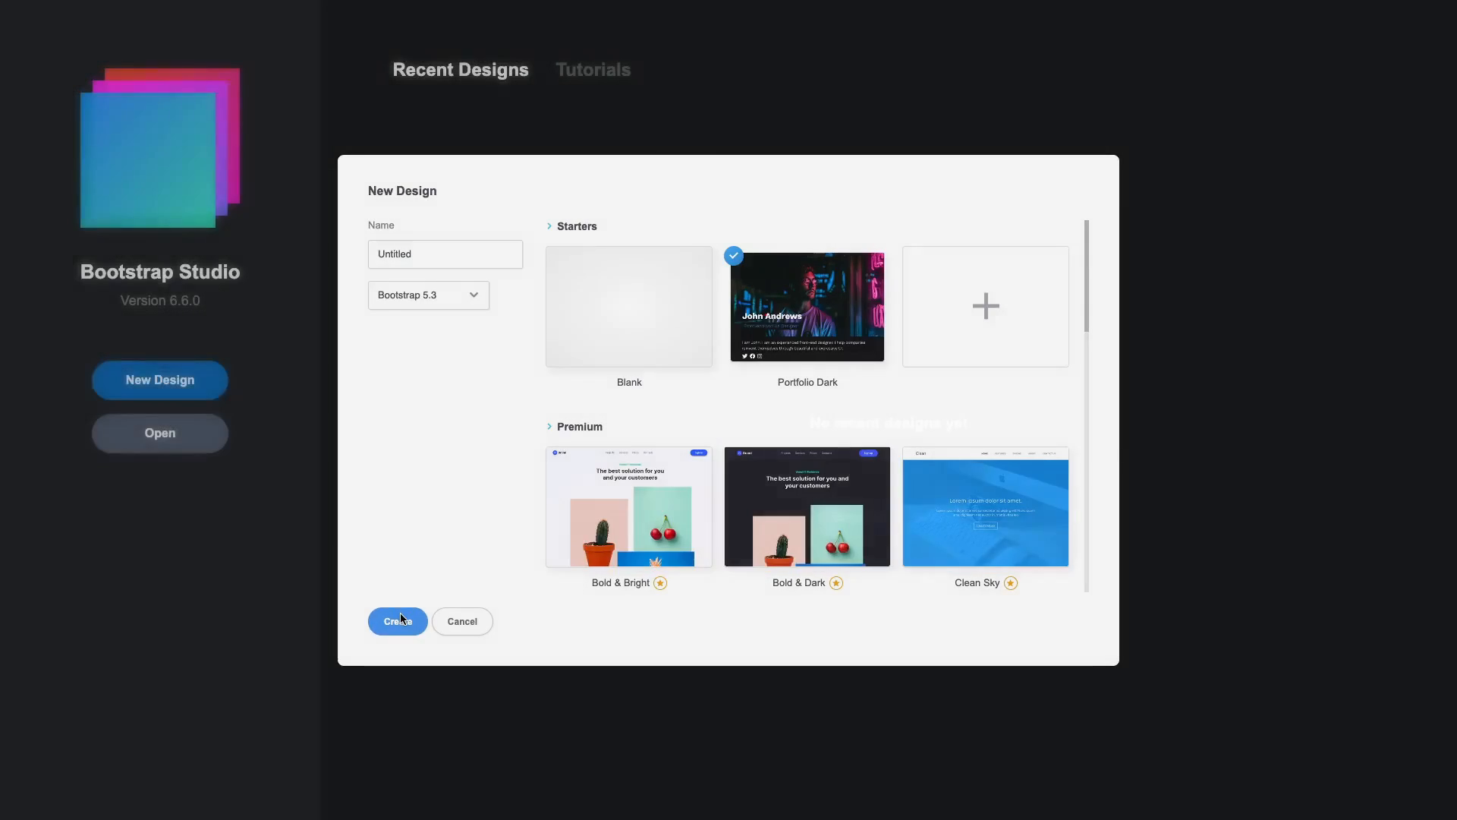
click(396, 621)
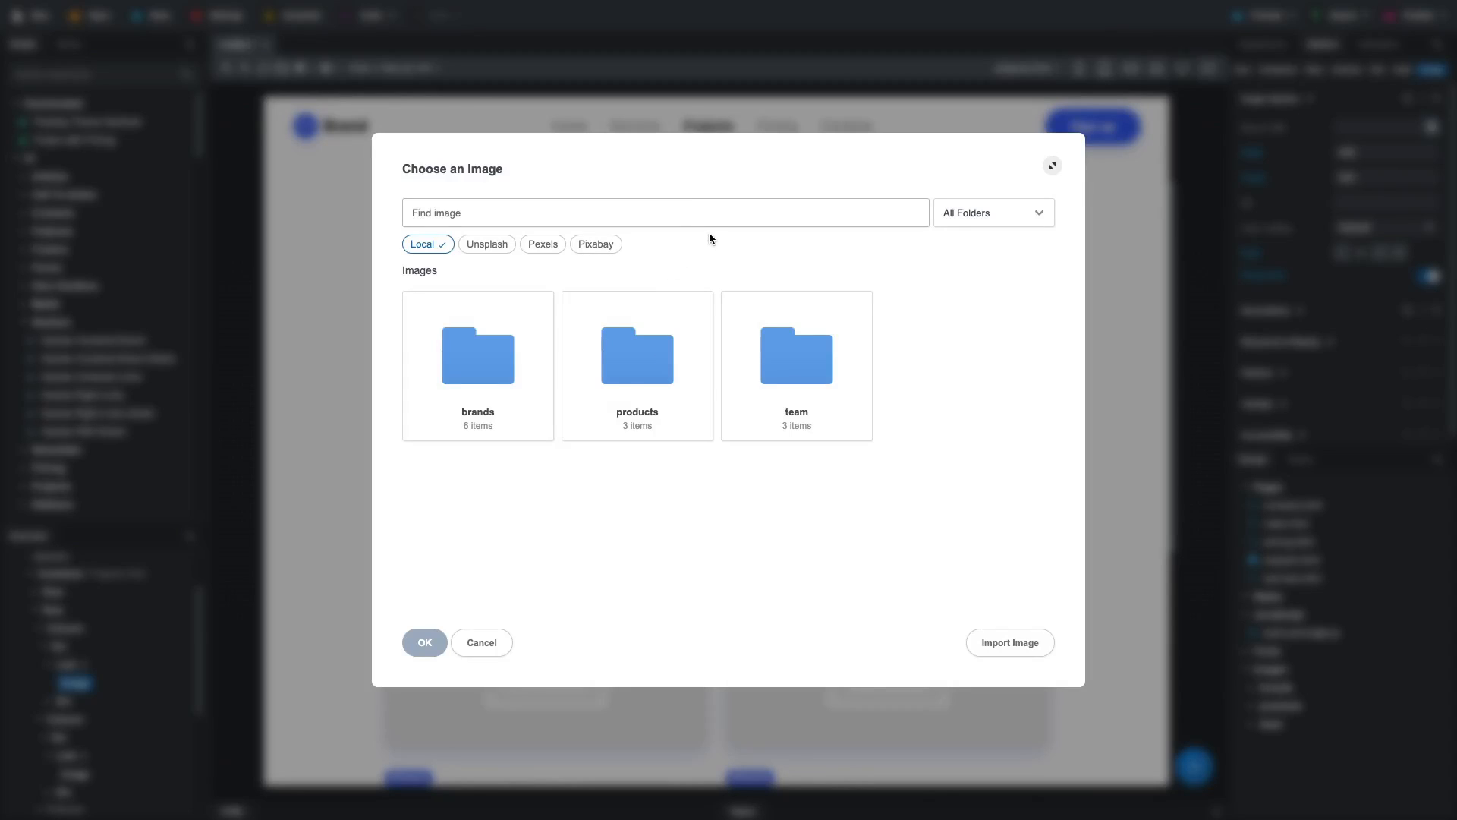
Search Unsplash for 'sunset' and use the medium size of the sea sunset photo.
text(sunset)
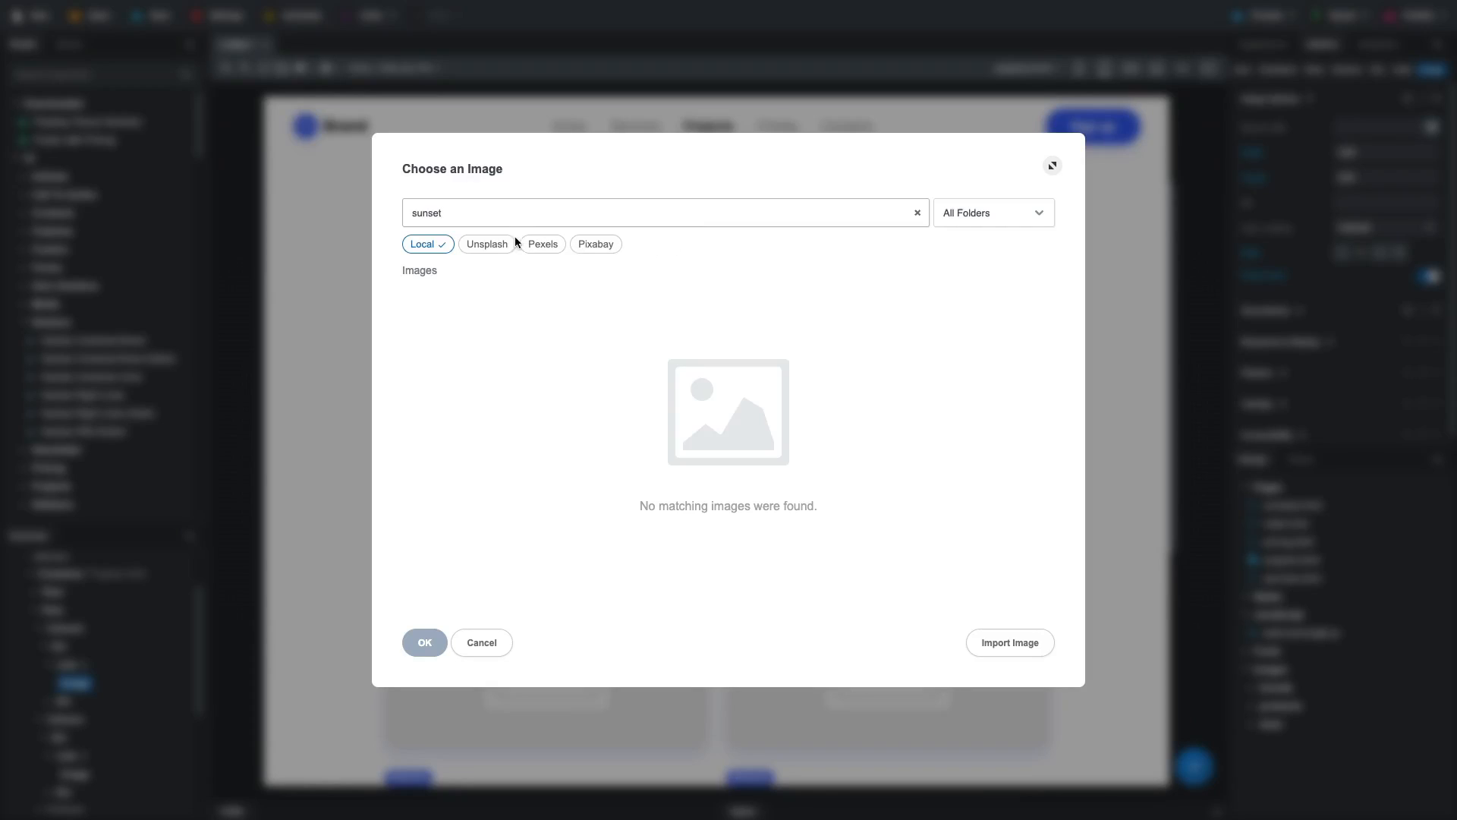
click(480, 243)
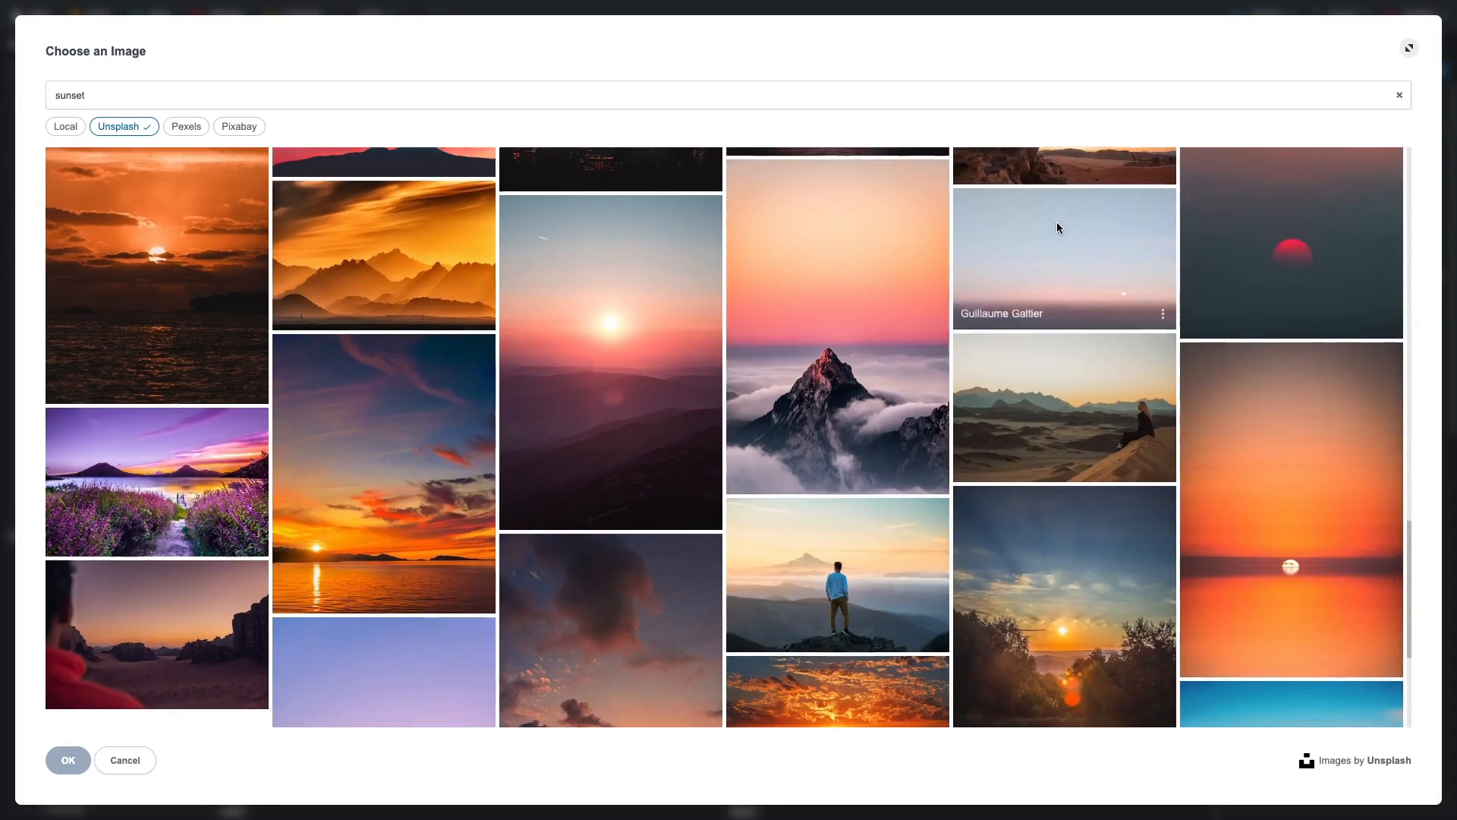
scroll(down, 3)
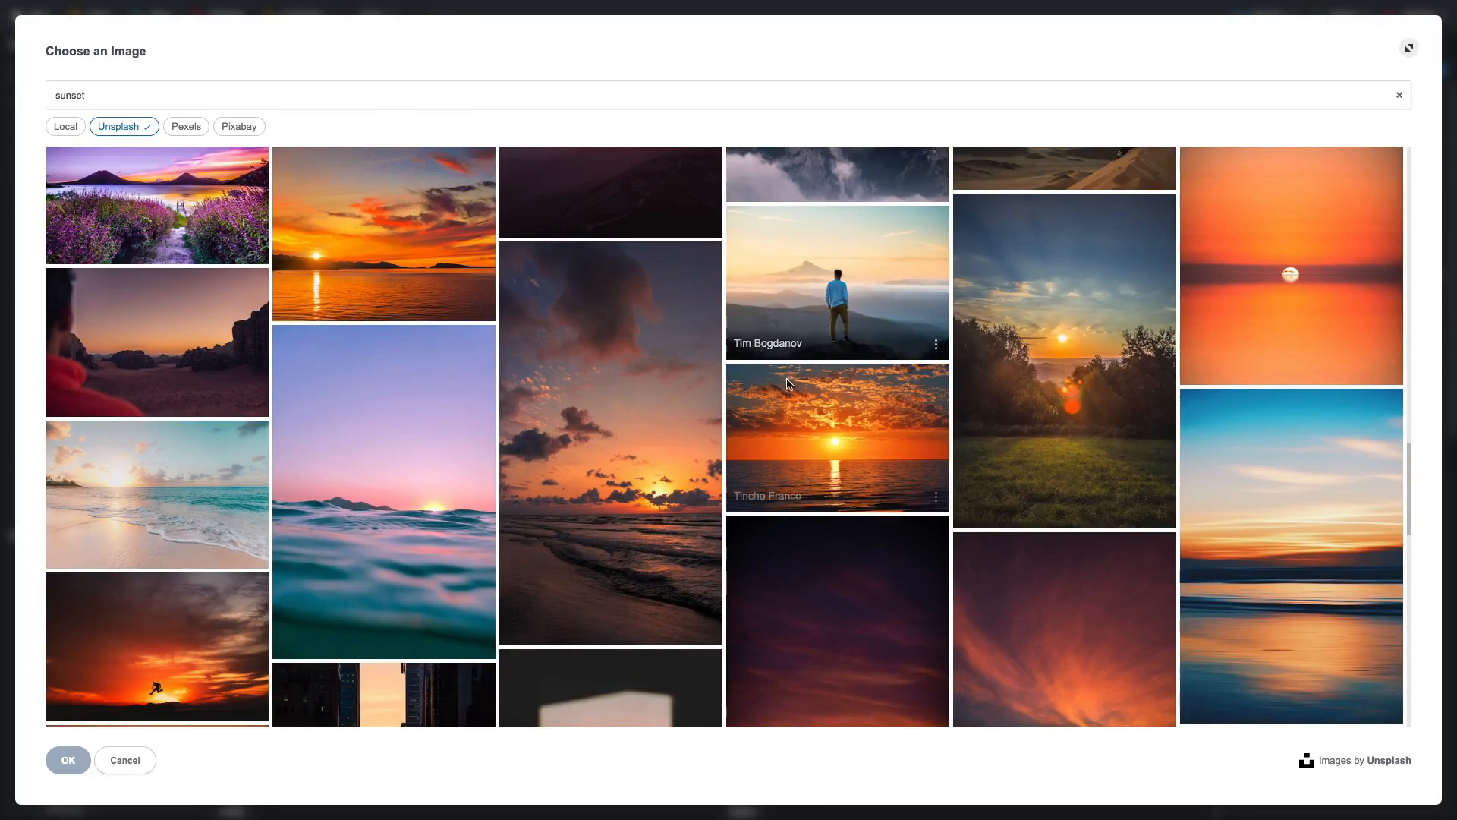
click(935, 495)
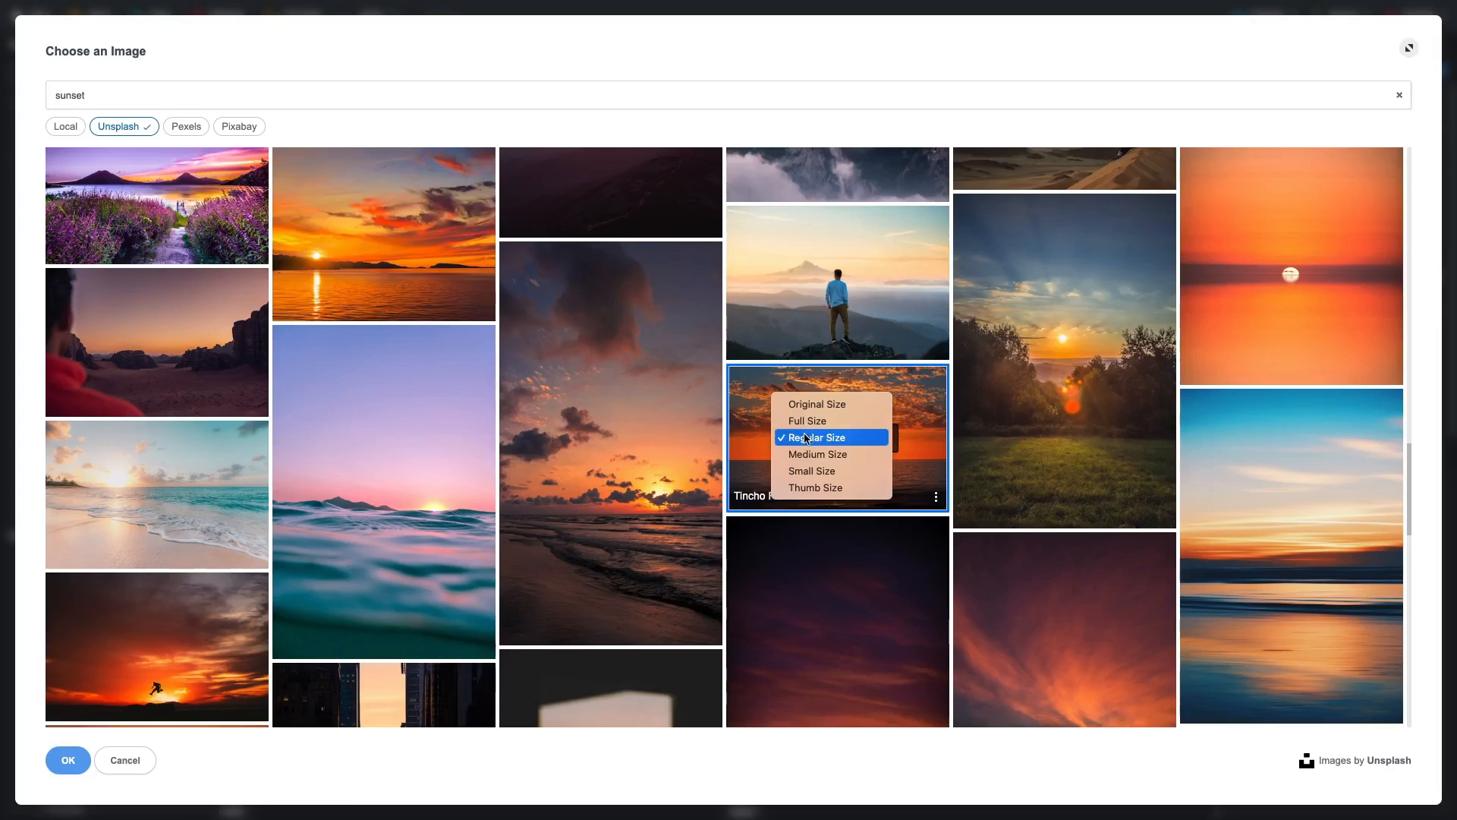
click(818, 454)
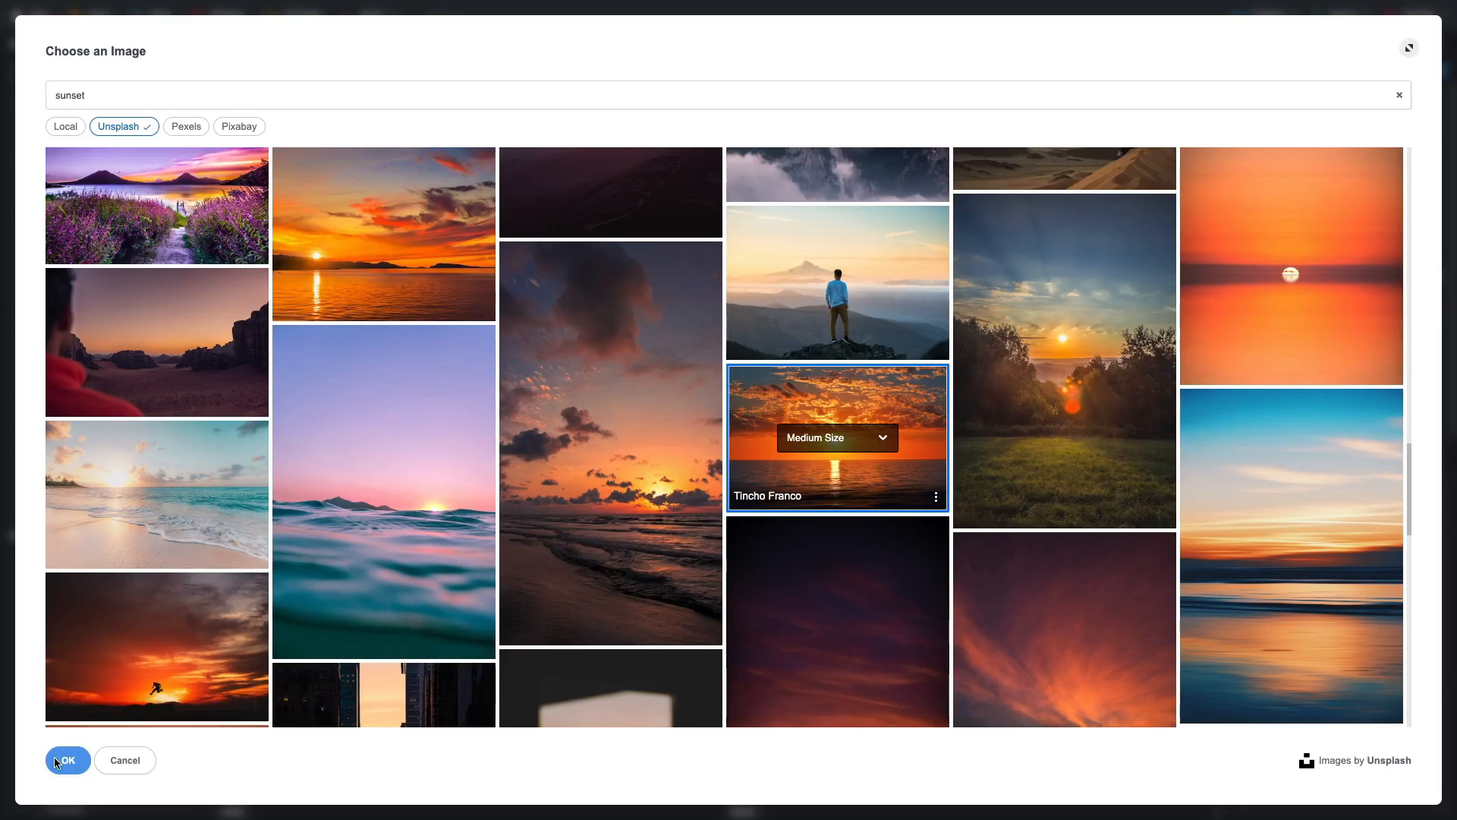
click(65, 758)
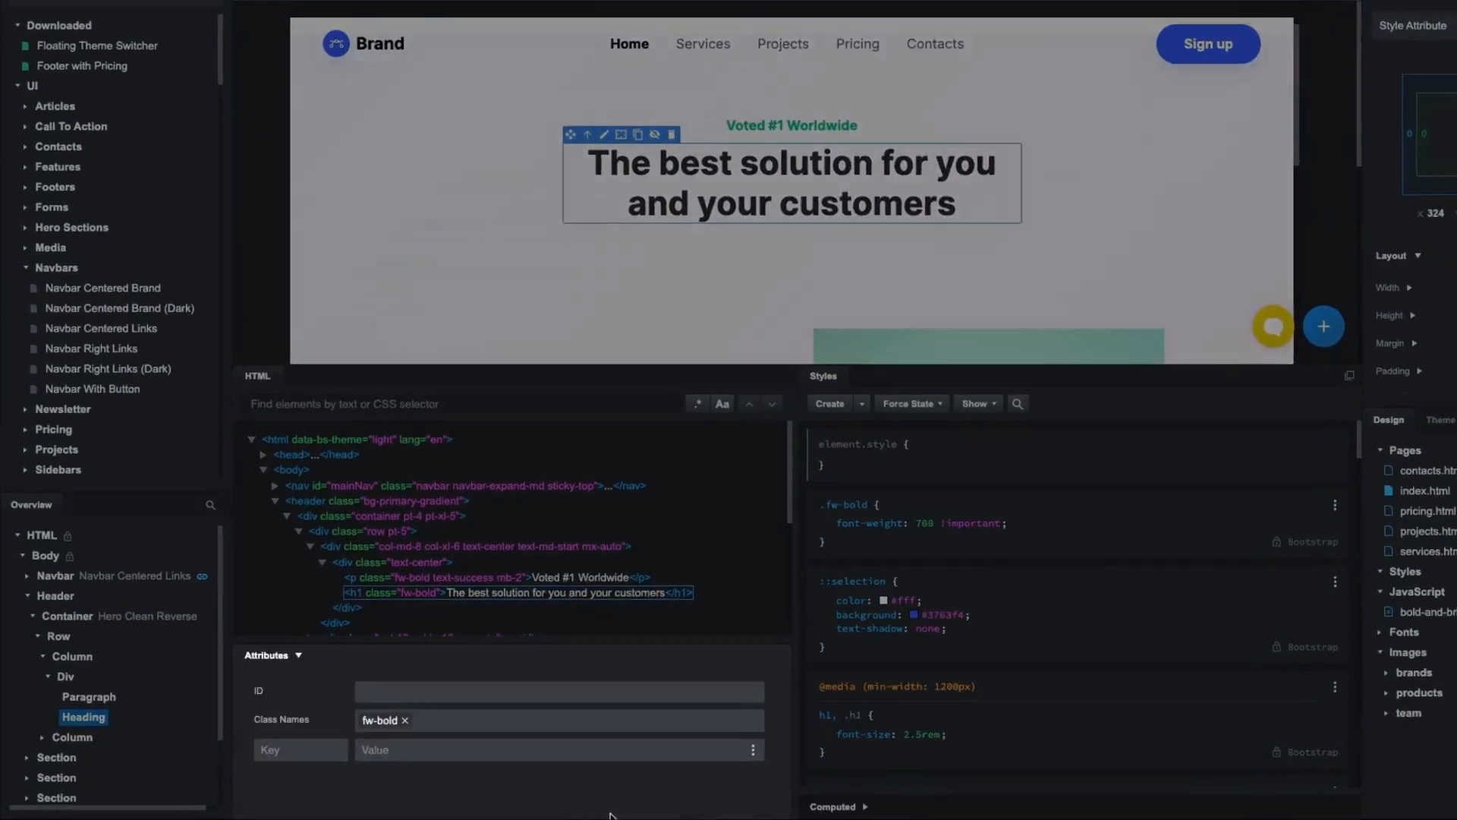
Inspect the navbar's HTML, styles and class name chips in the Attributes panel.
scroll(down, 3)
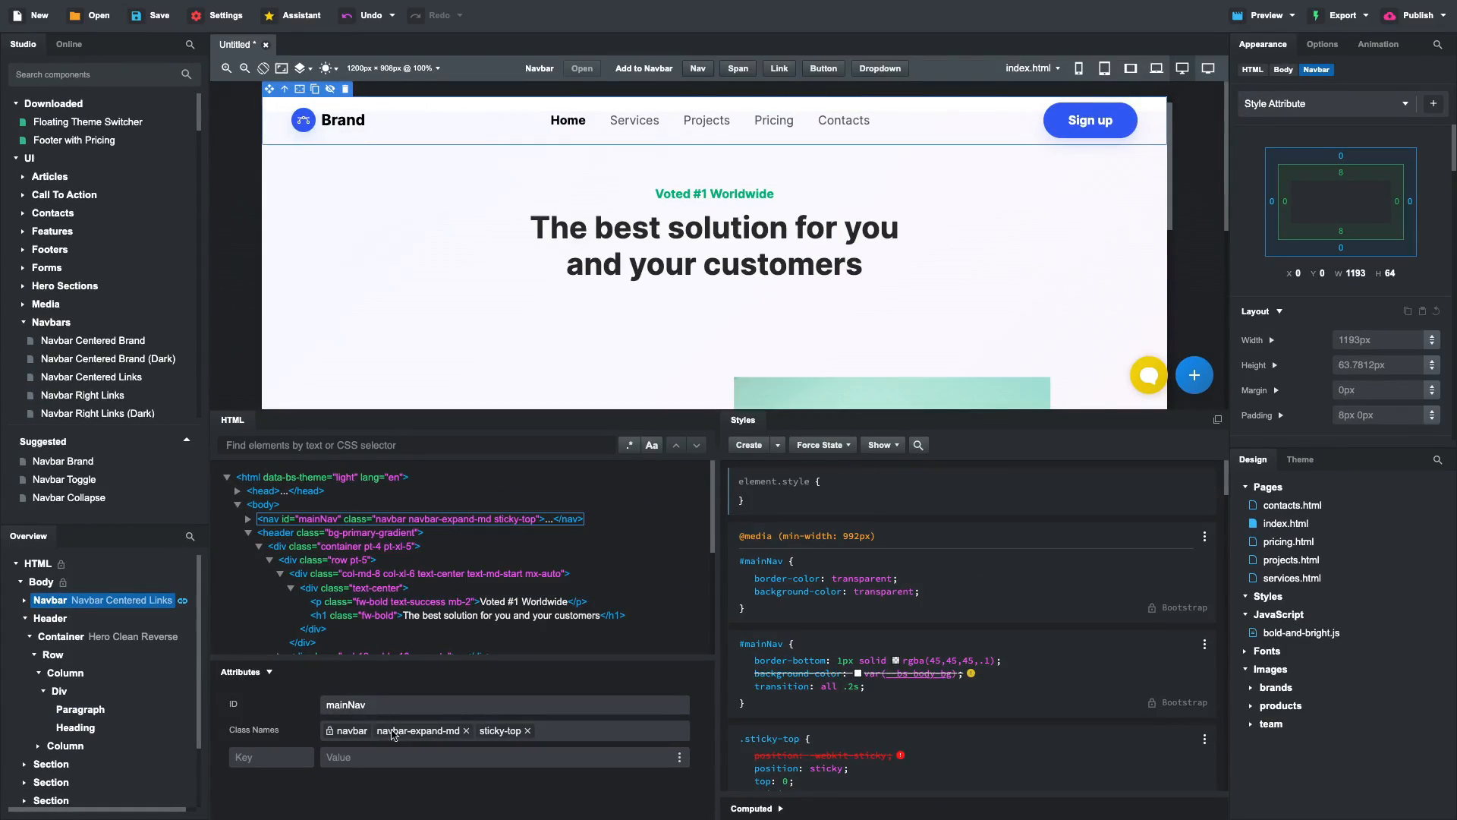
click(1321, 44)
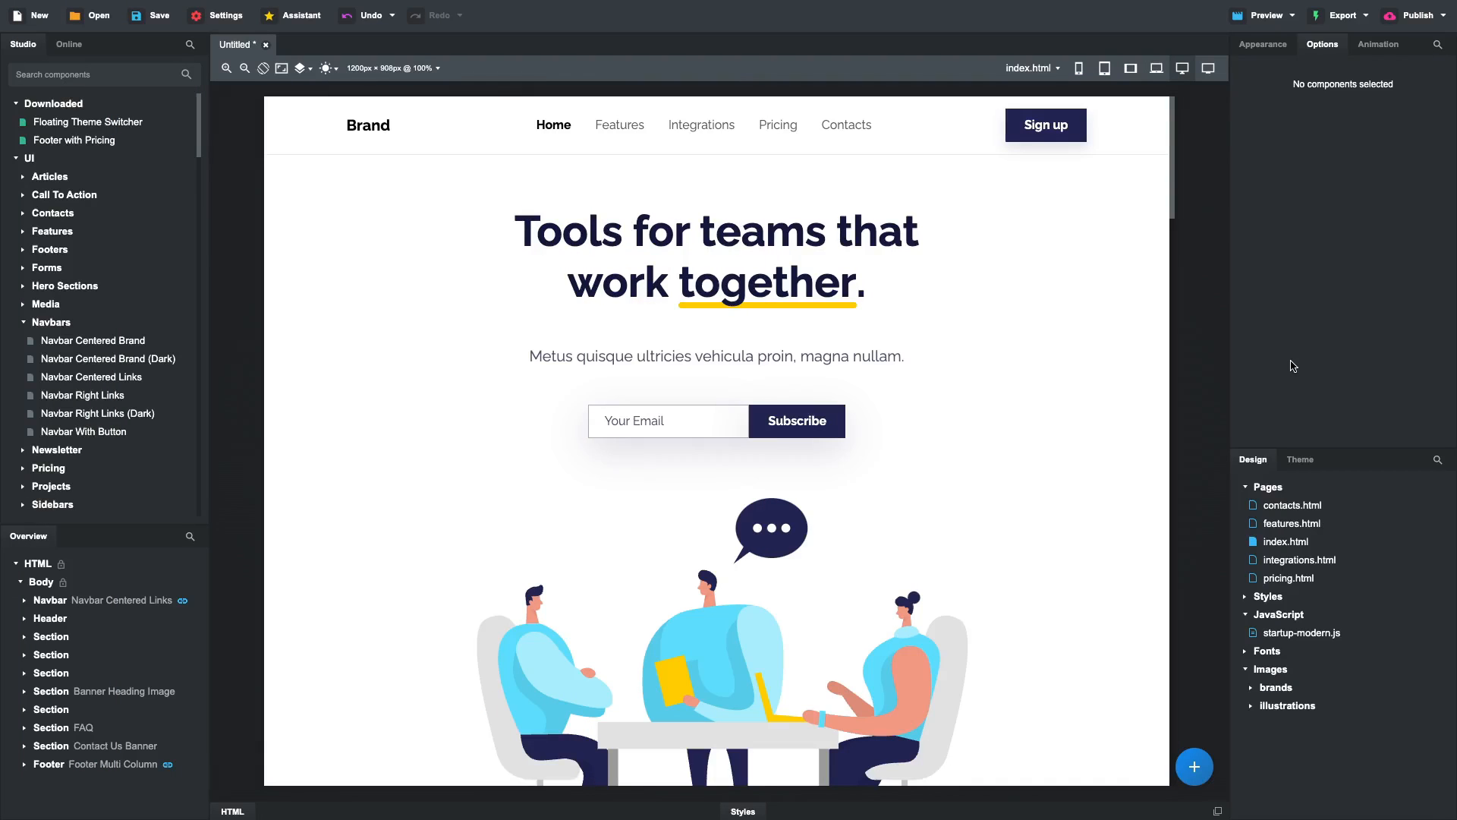
Delete 'work' from the hero heading and publish the edited site.
click(1414, 15)
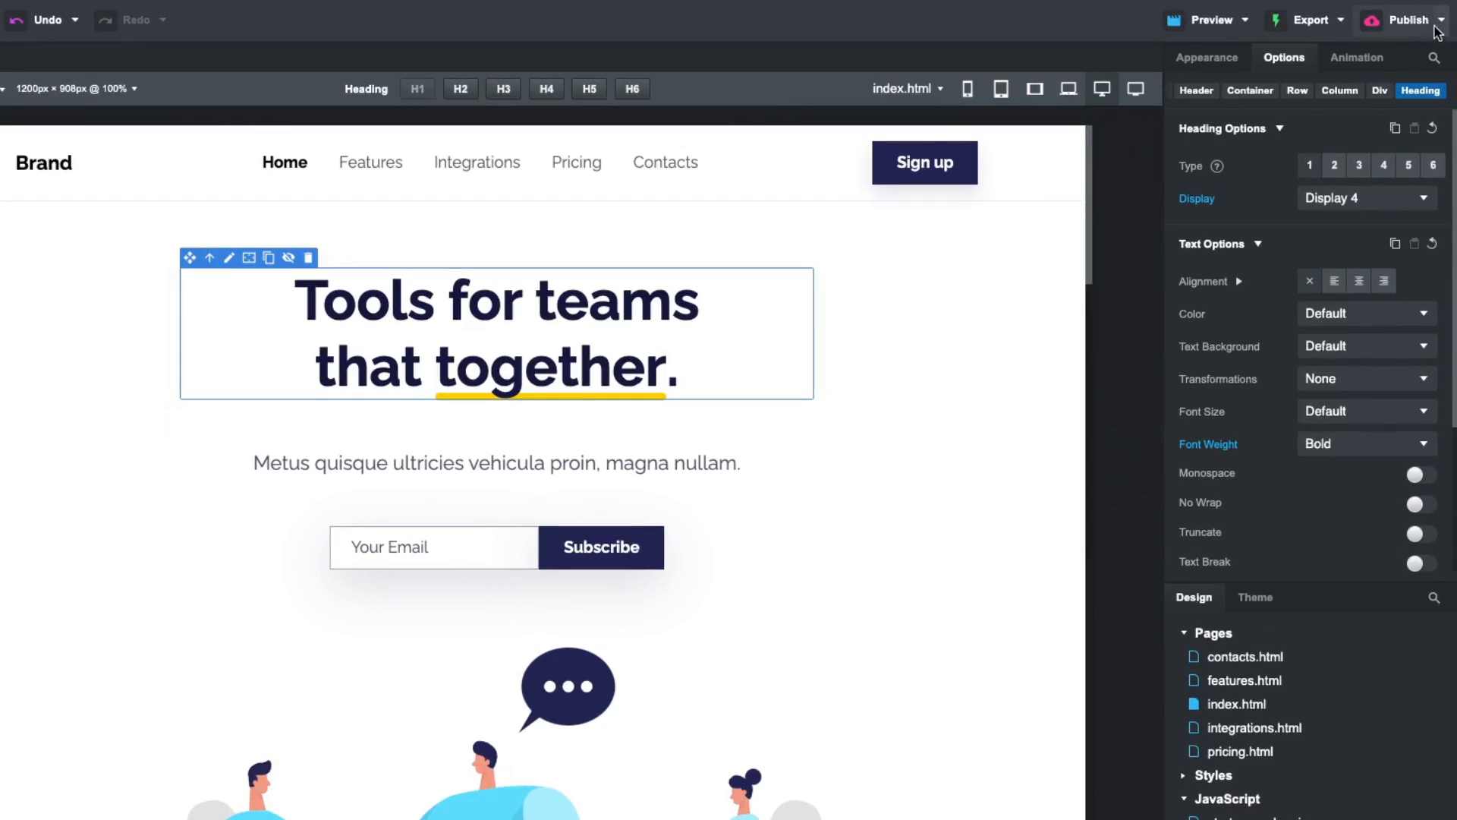
click(1441, 20)
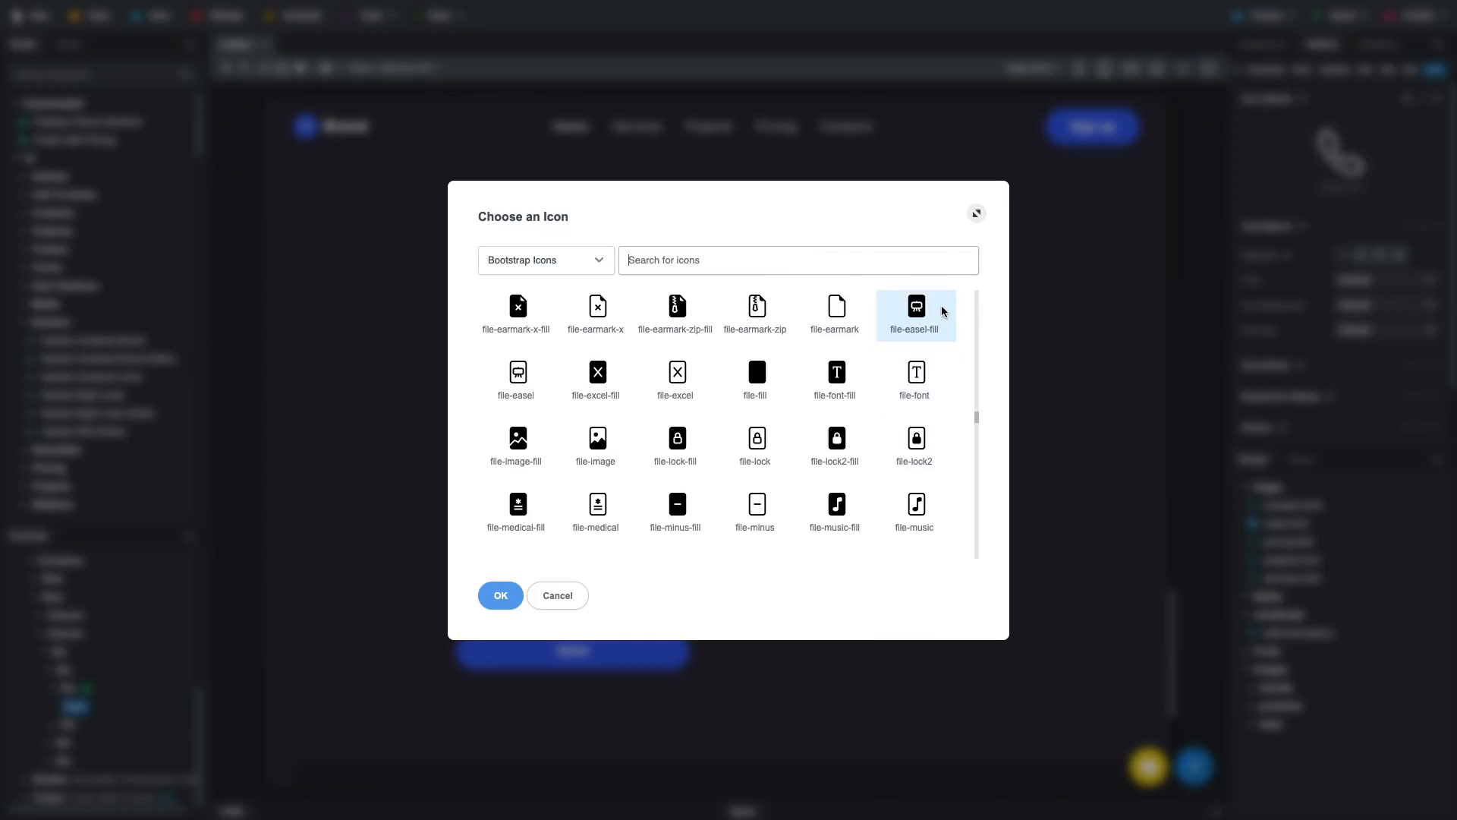
Search 'pho' in the maximized icon chooser and apply telephone-plus to the Phone entry.
click(976, 214)
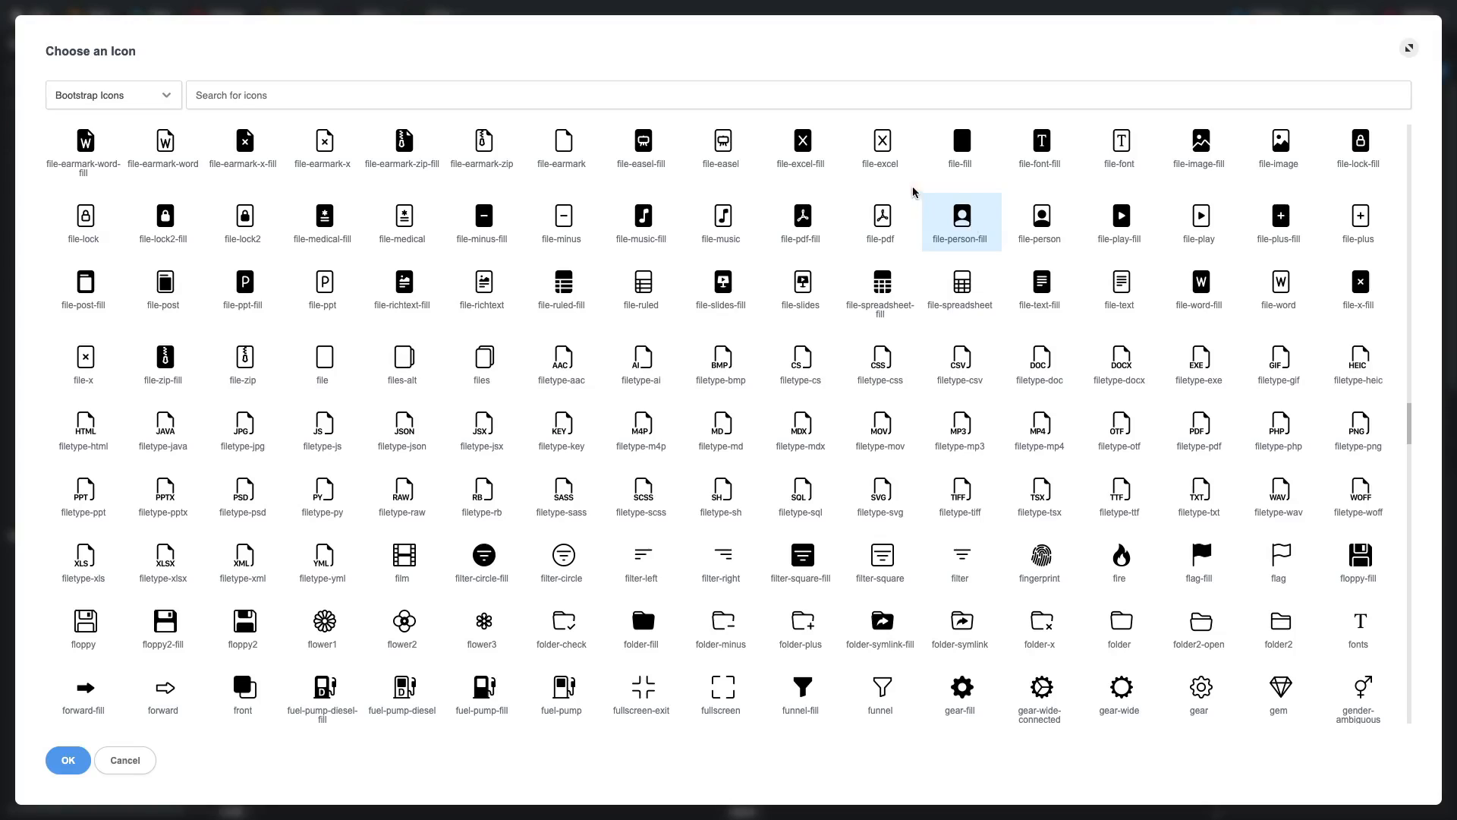
text(phone)
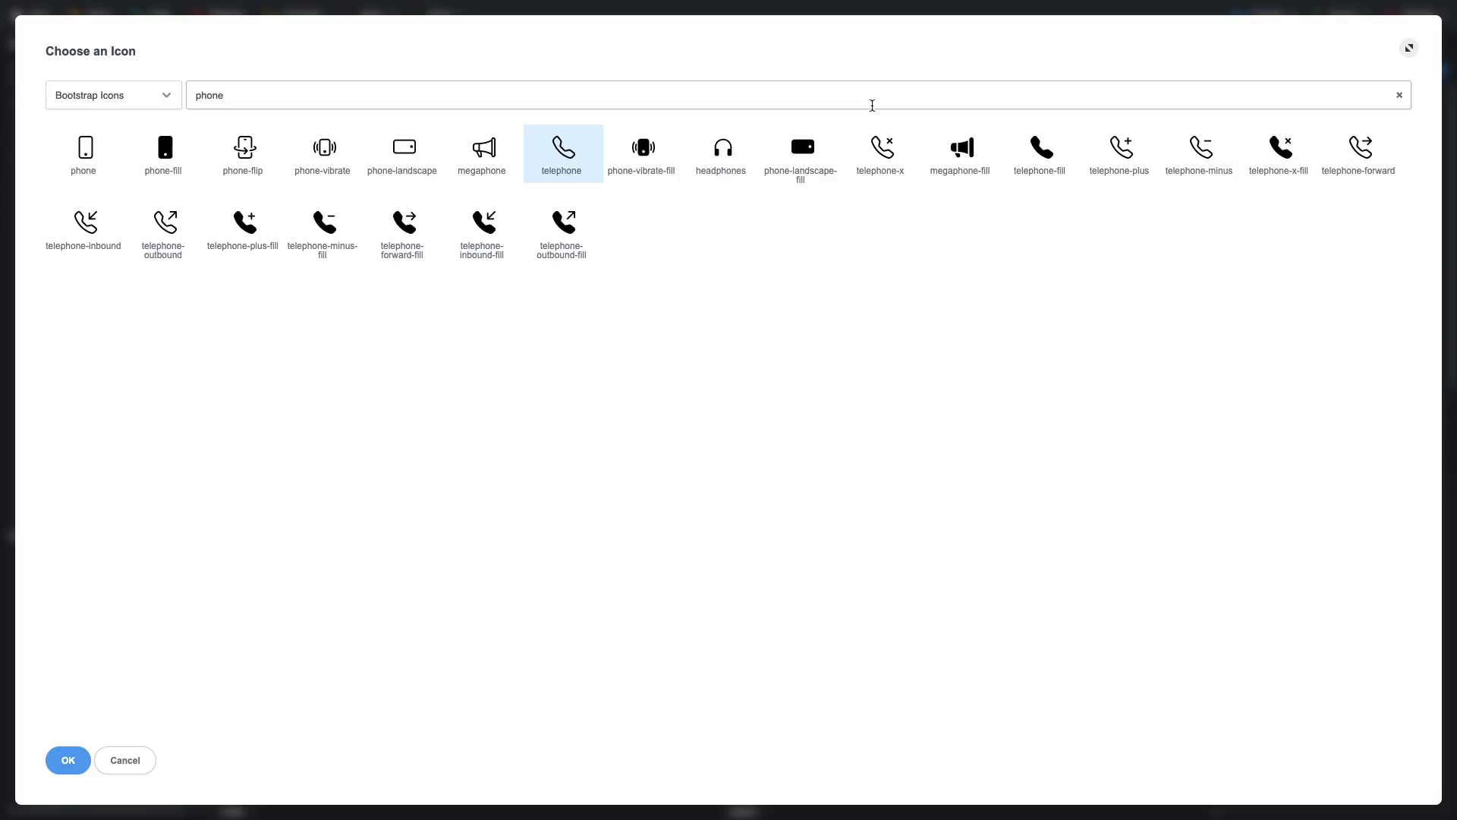
click(67, 759)
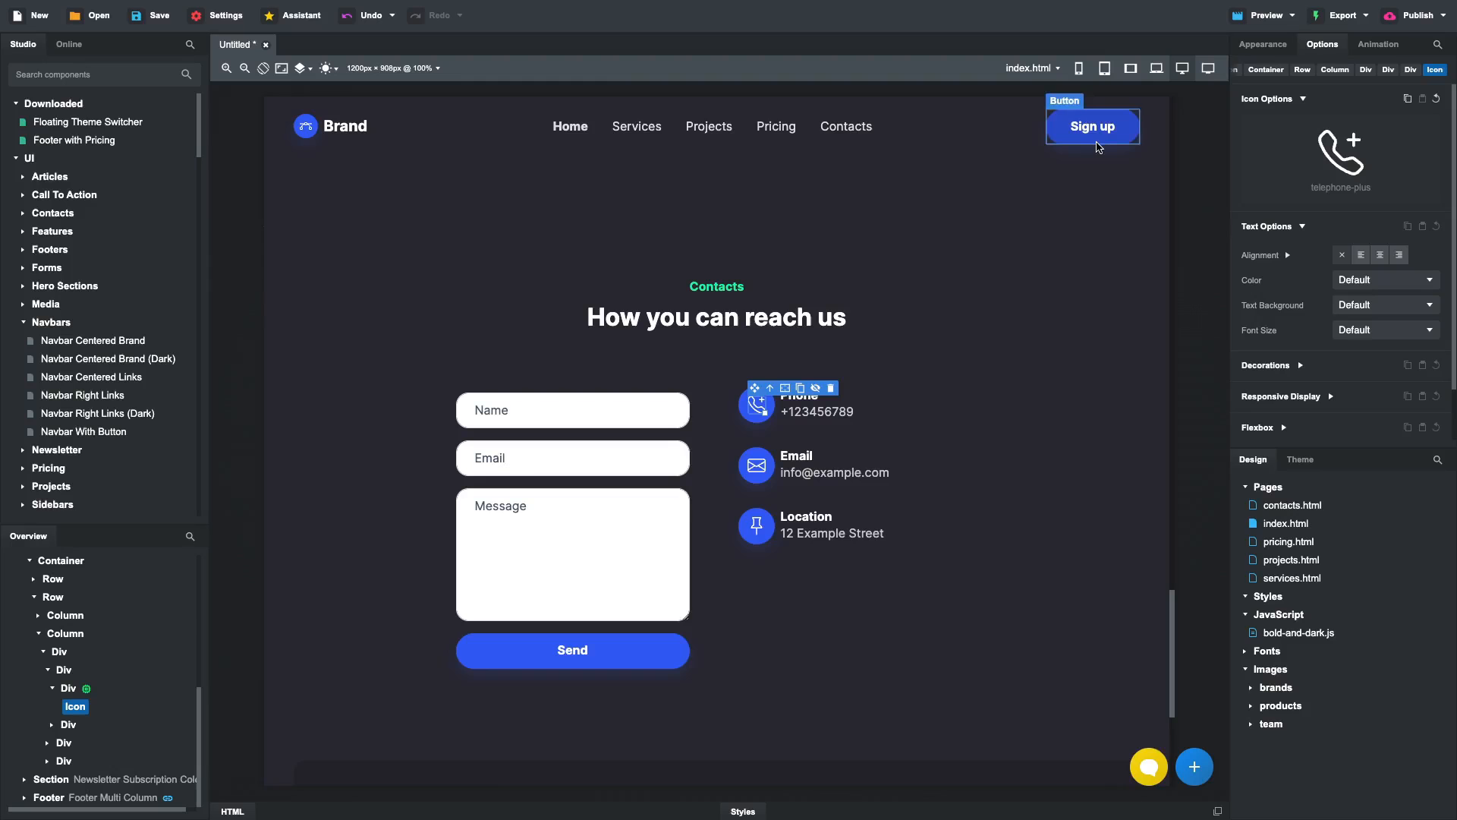